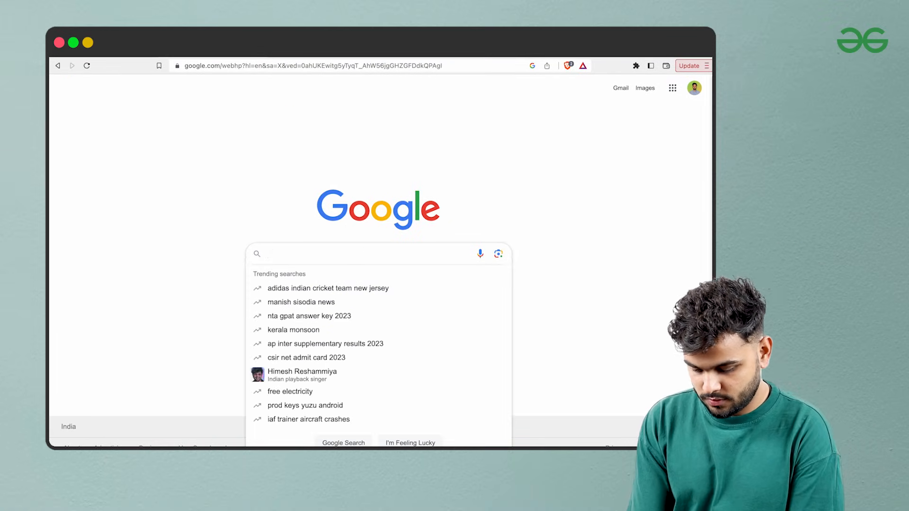
Step: Search Google for 'google colab' and go to the Welcome To Colaboratory result
{"action": "type", "text": "google colab"}
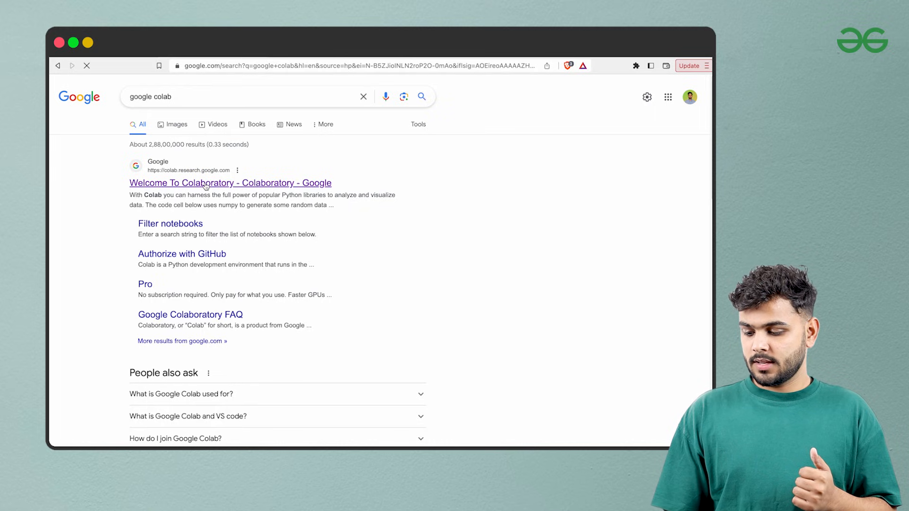
{"action": "left_click", "coordinate": [230, 183]}
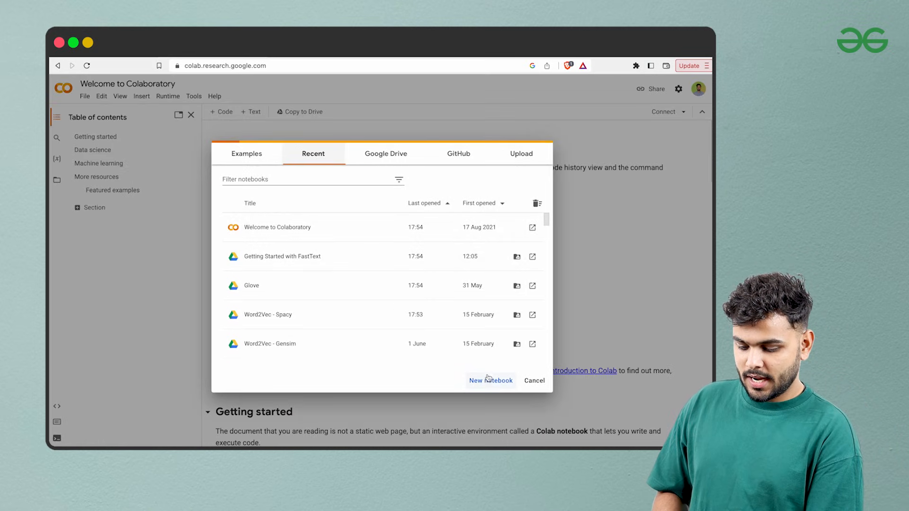
{"action": "mouse_move", "coordinate": [490, 383]}
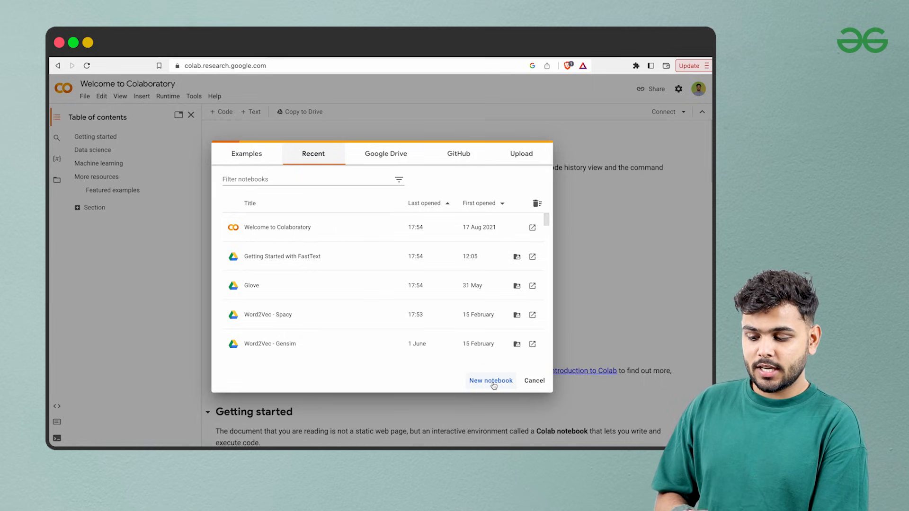
Step: Create a new blank notebook from the Recent tab of the notebook chooser
{"action": "left_click", "coordinate": [491, 381]}
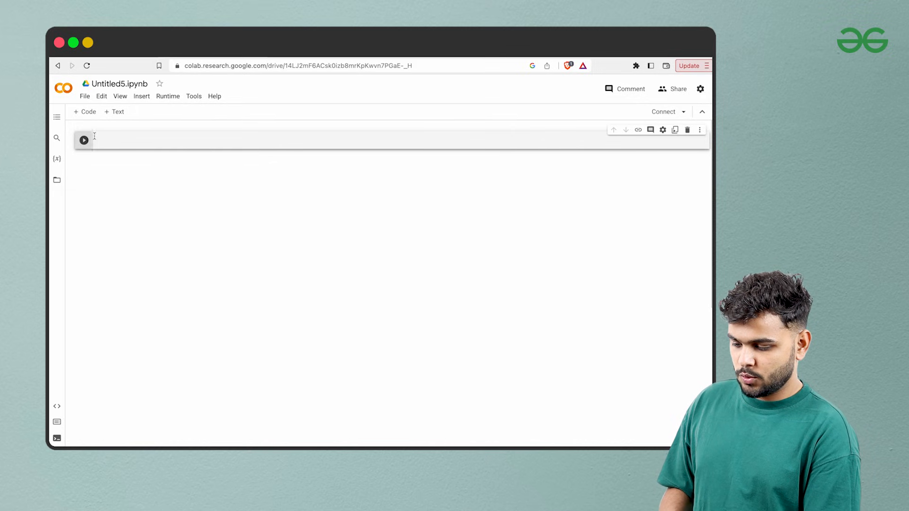
Step: Connect the notebook to a Python 3 runtime and look over the Insert menu
{"action": "left_click", "coordinate": [83, 141]}
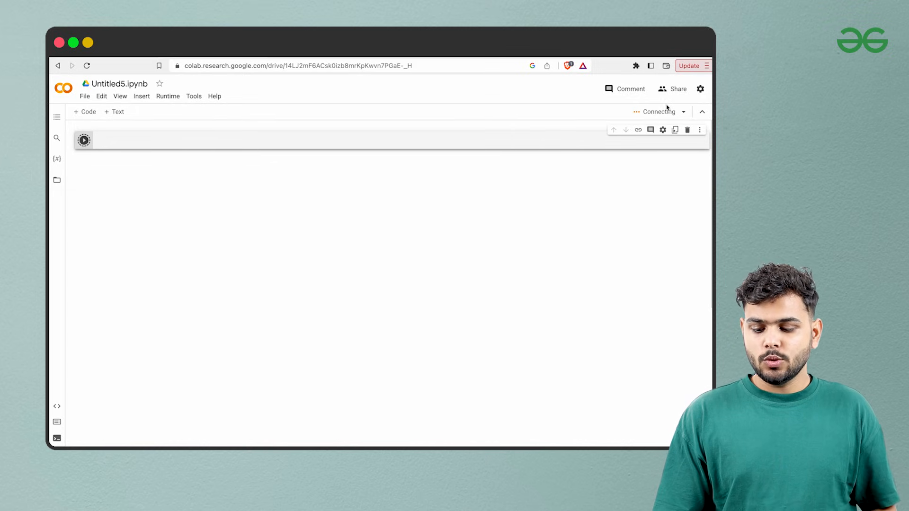
{"action": "mouse_move", "coordinate": [659, 111]}
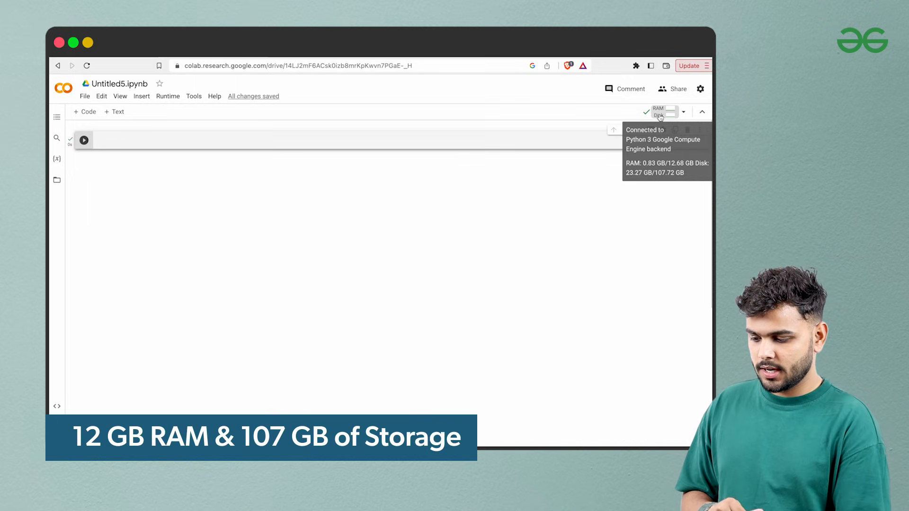
{"action": "left_click", "coordinate": [141, 96]}
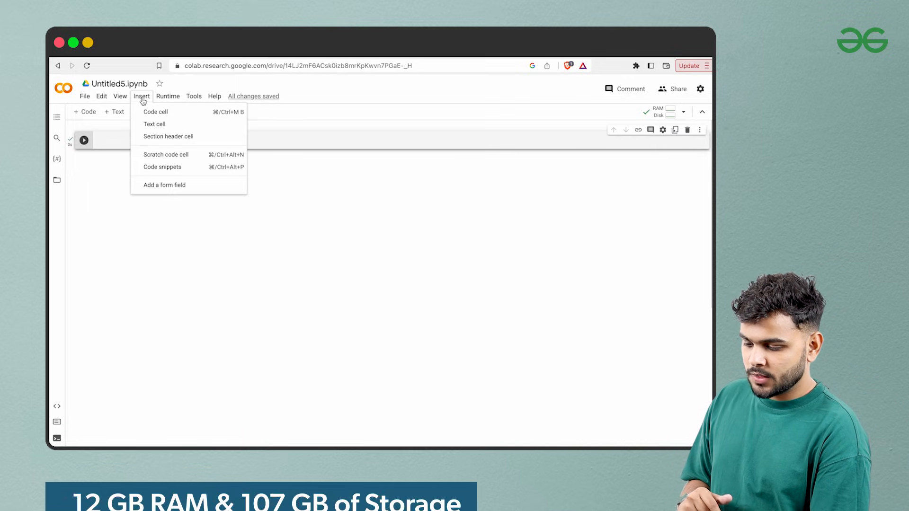
Step: Bring up Runtime > Change runtime type and check the Hardware accelerator dropdown
{"action": "left_click", "coordinate": [167, 96]}
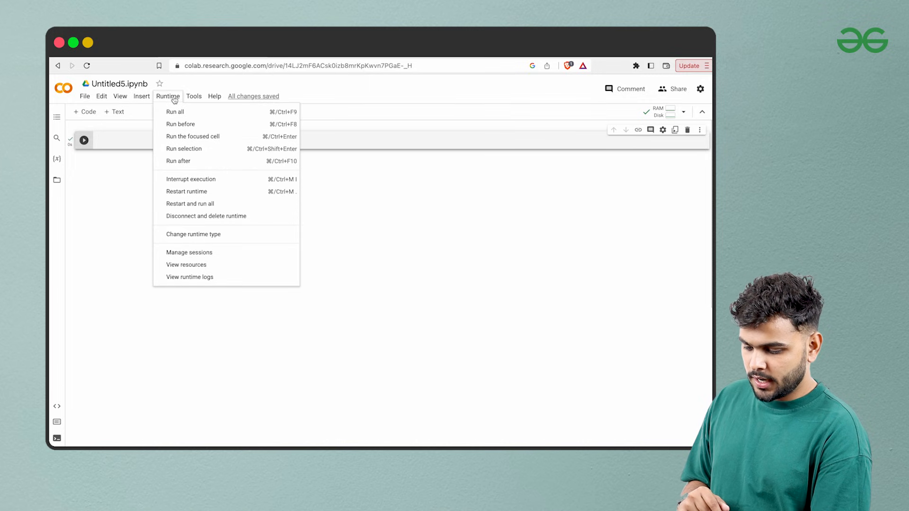
{"action": "left_click", "coordinate": [193, 234]}
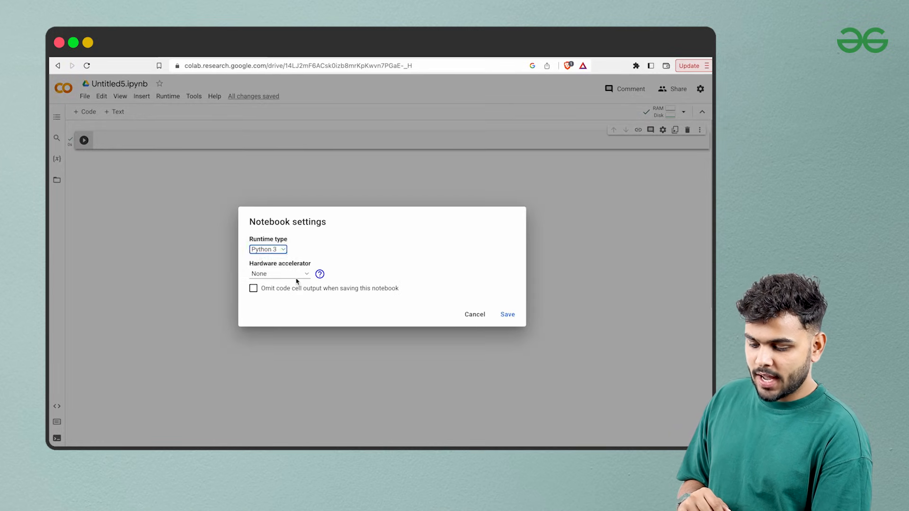
{"action": "left_click", "coordinate": [278, 274]}
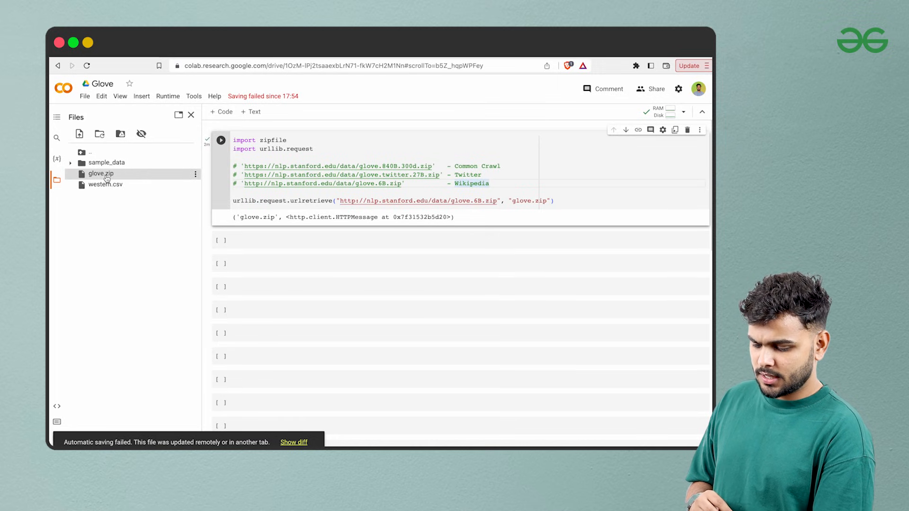
{"action": "mouse_move", "coordinate": [101, 173]}
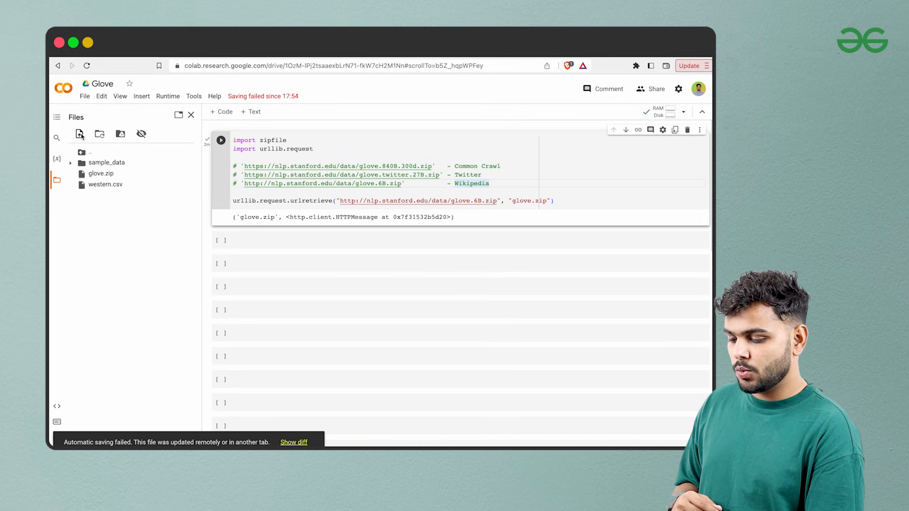
Step: Upload war.csv from the Genre folder into the session's Files panel
{"action": "left_click", "coordinate": [80, 134]}
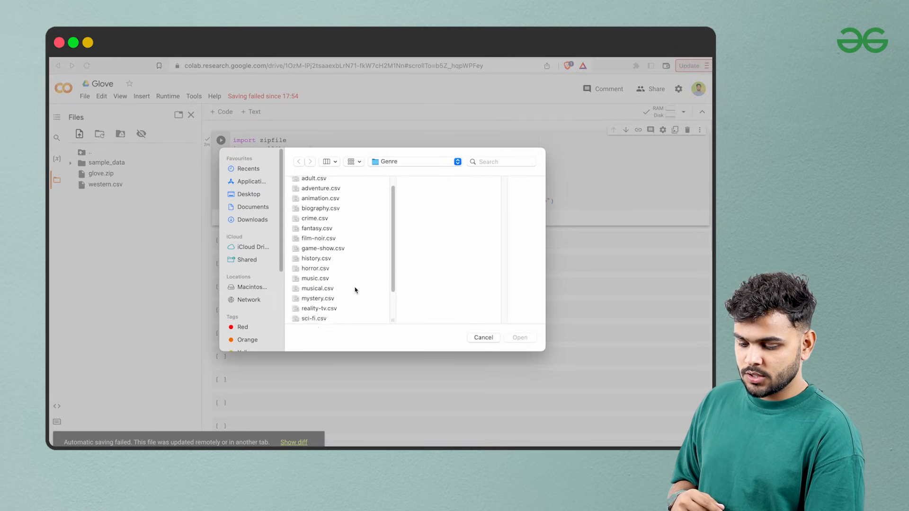
{"action": "scroll", "scroll_direction": "down", "scroll_amount": 3}
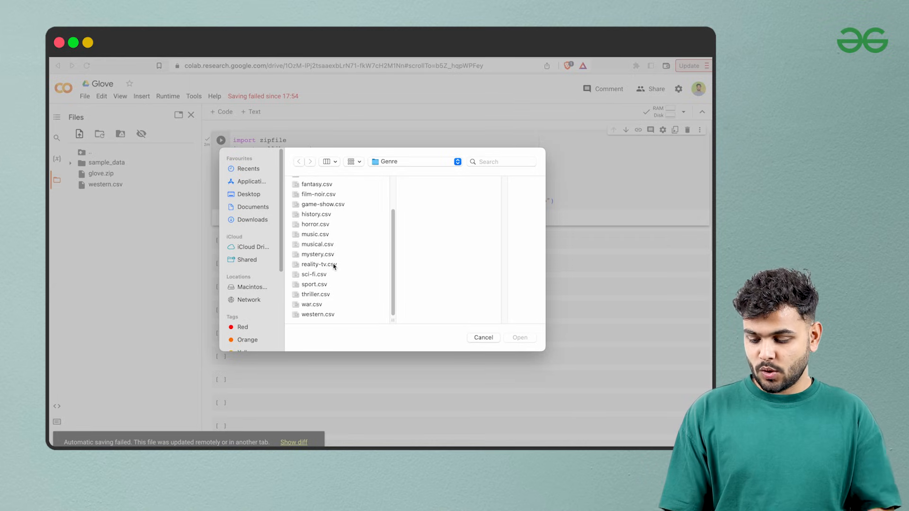
{"action": "left_click", "coordinate": [312, 303]}
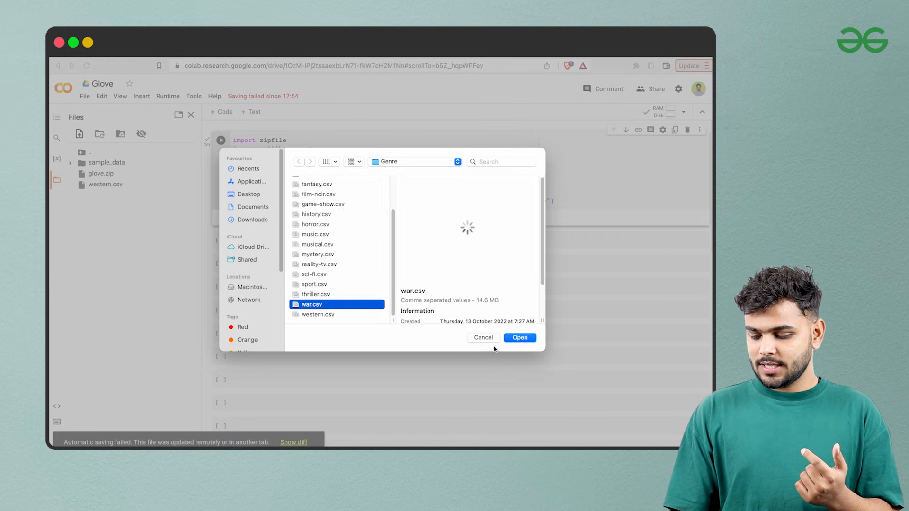
{"action": "left_click", "coordinate": [518, 338]}
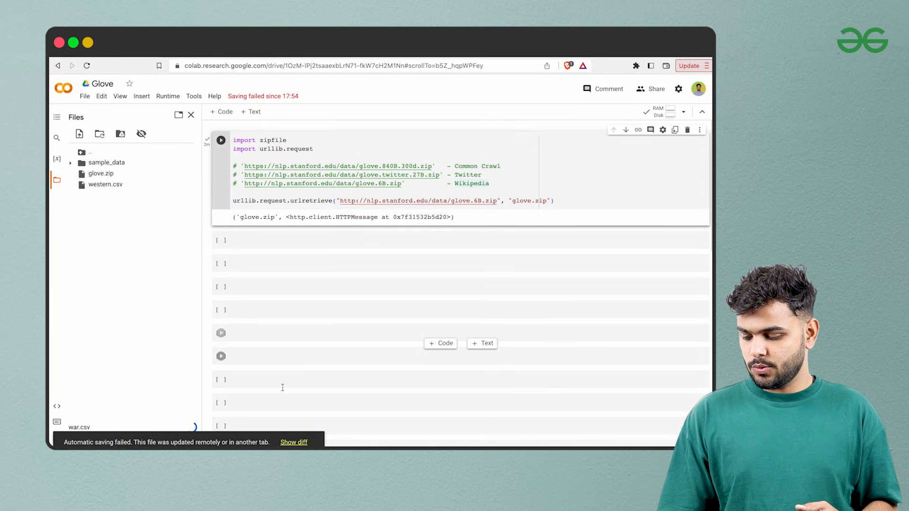
{"action": "mouse_move", "coordinate": [177, 409]}
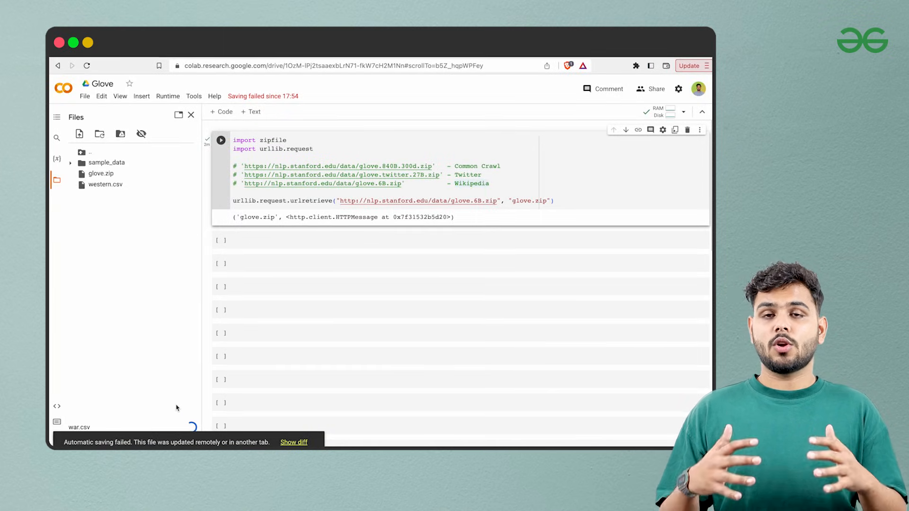